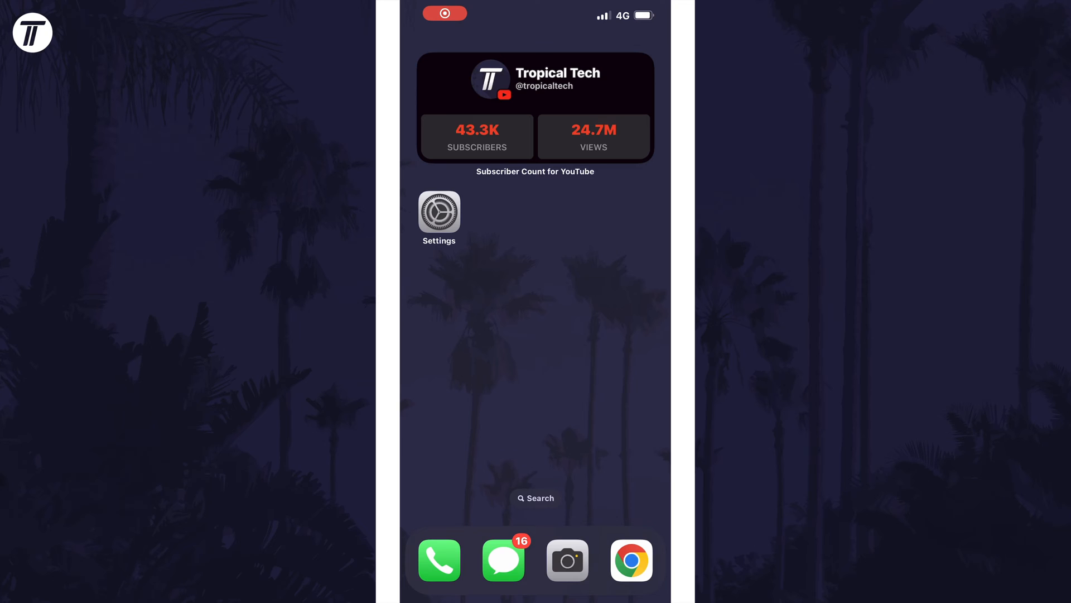
Step: Launch Settings from the Home Screen to reach Display & Brightness
{"action": "left_click", "coordinate": [439, 213]}
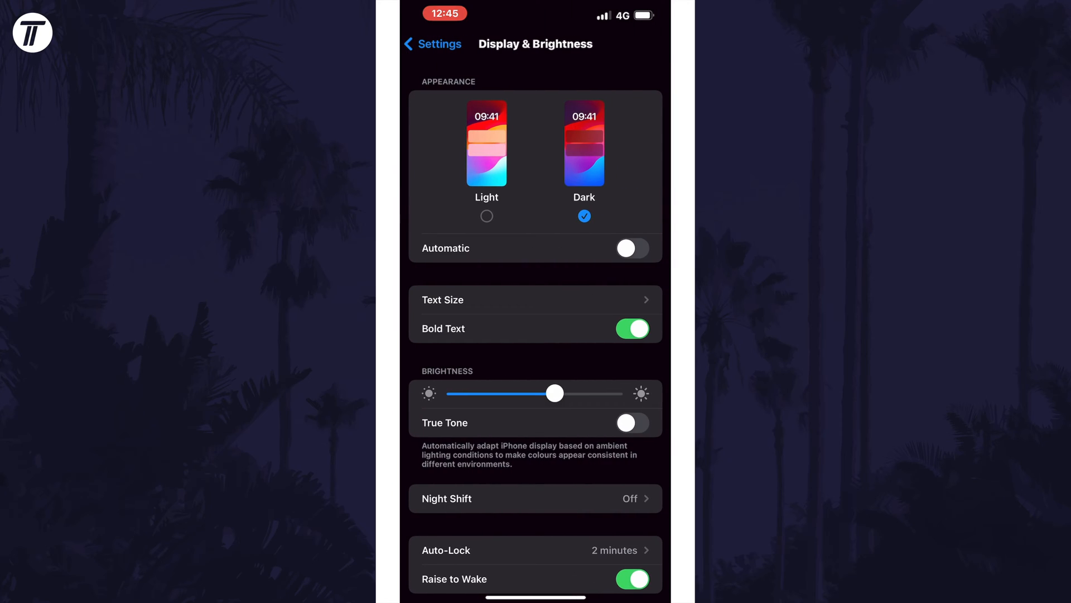
Step: Toggle True Tone on and back off
{"action": "left_click", "coordinate": [631, 422]}
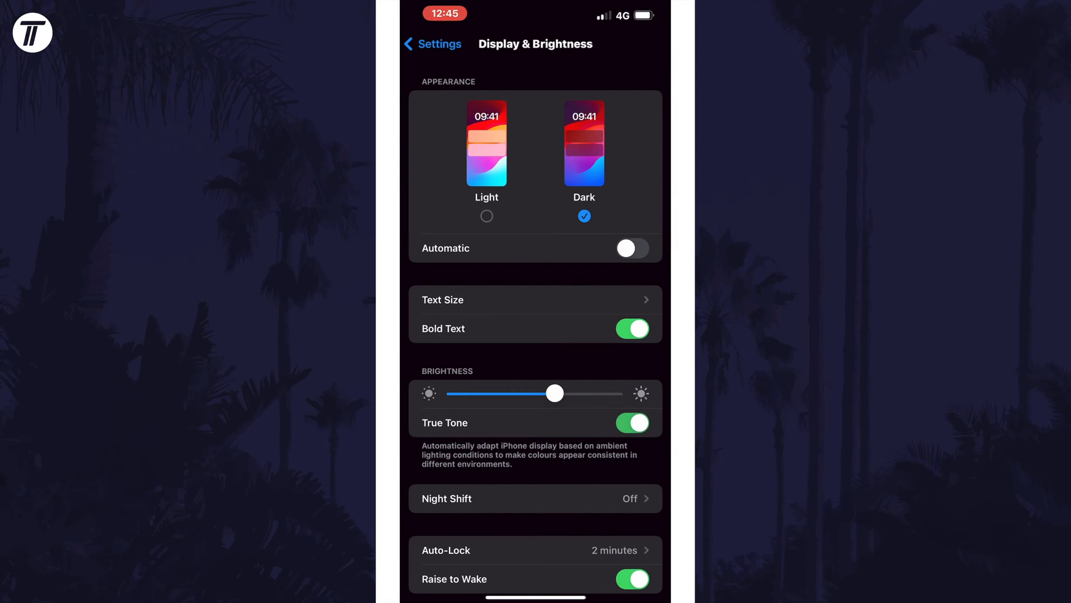
{"action": "left_click", "coordinate": [631, 422]}
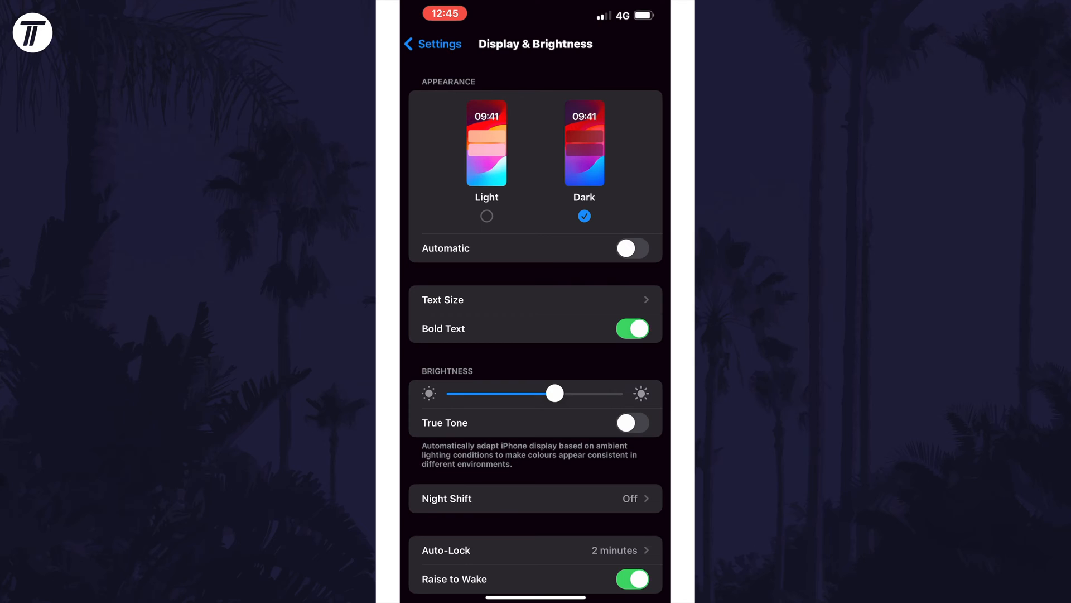
Step: Go back to Settings and open Accessibility's Display & Text Size page
{"action": "left_click", "coordinate": [432, 44]}
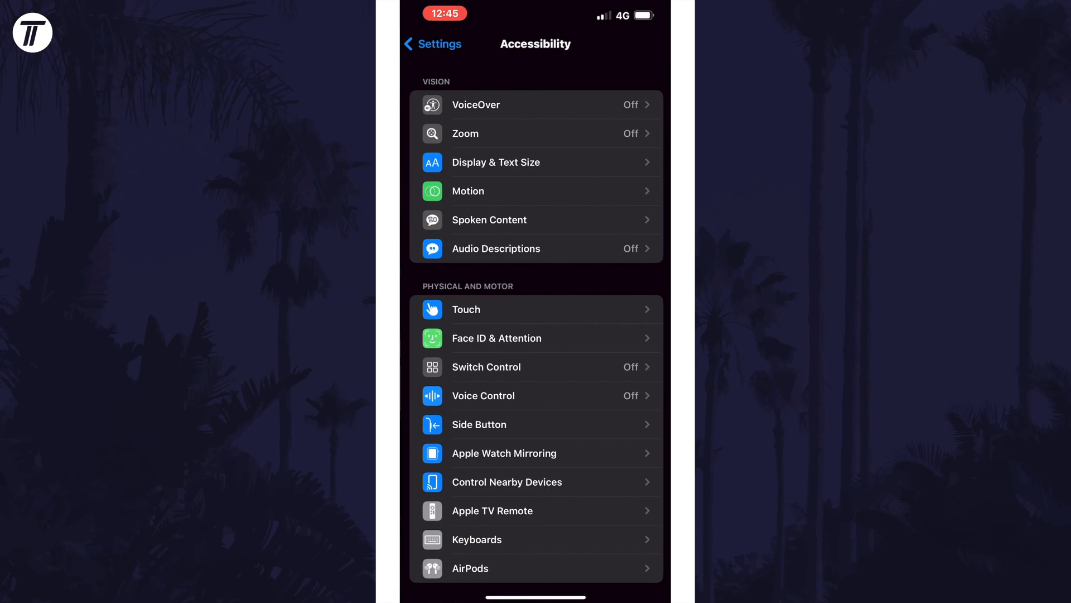
{"action": "left_click", "coordinate": [536, 162]}
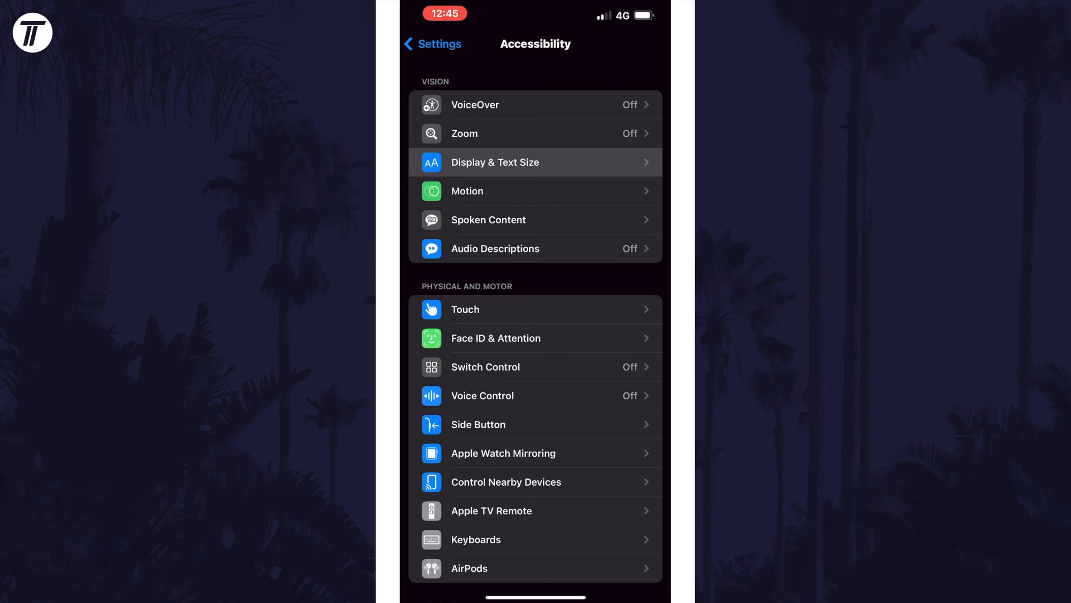
{"action": "left_click", "coordinate": [535, 162]}
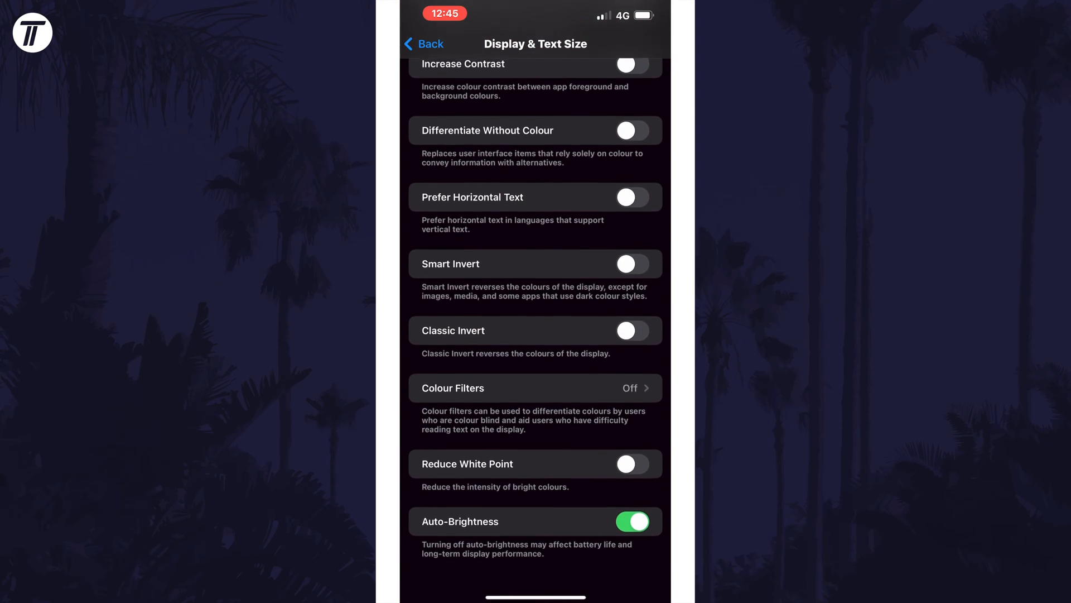
Step: Toggle Auto-Brightness off, on, and off again, leaving it disabled
{"action": "left_click", "coordinate": [633, 521]}
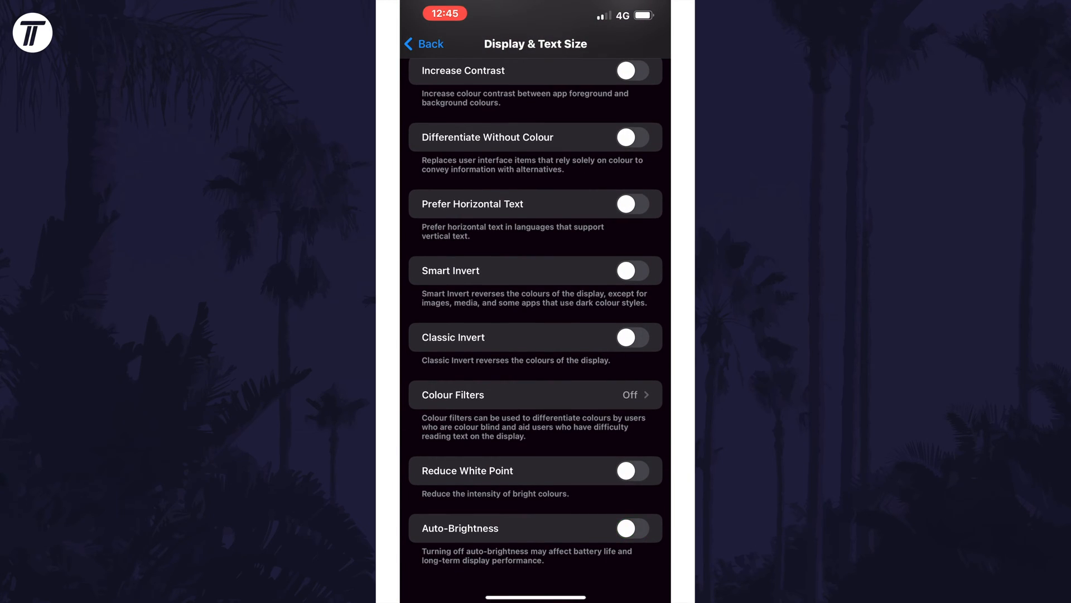
{"action": "left_click", "coordinate": [632, 527]}
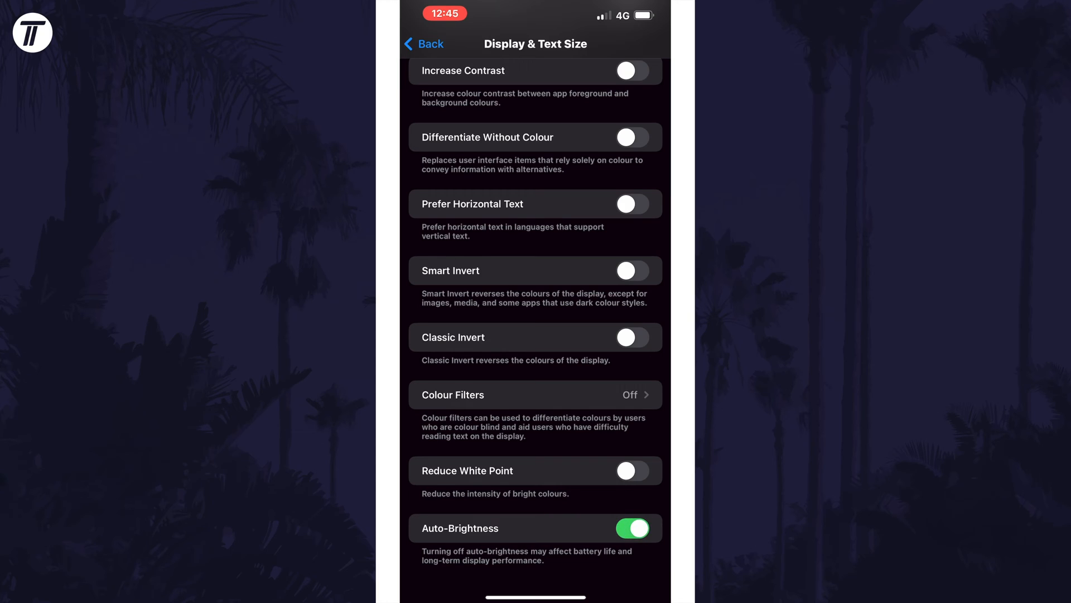
{"action": "left_click", "coordinate": [631, 527]}
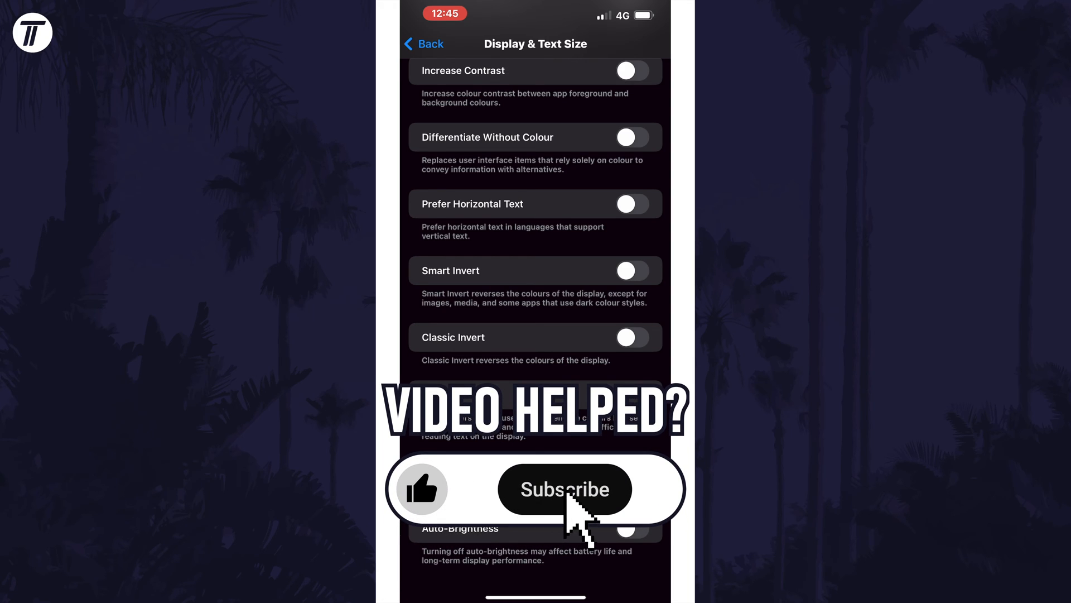
{"action": "left_click", "coordinate": [564, 489]}
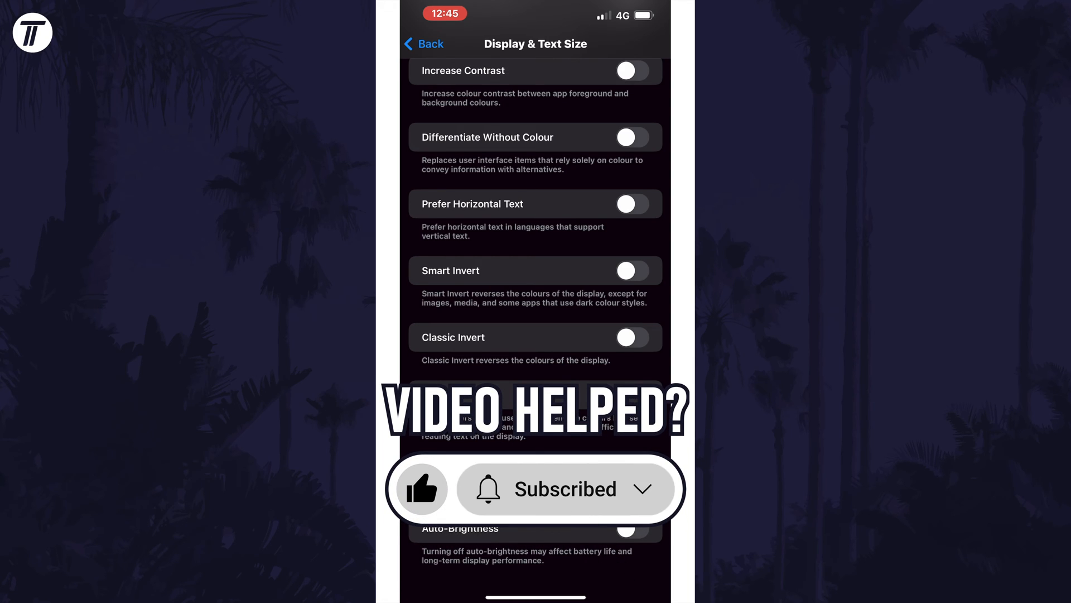